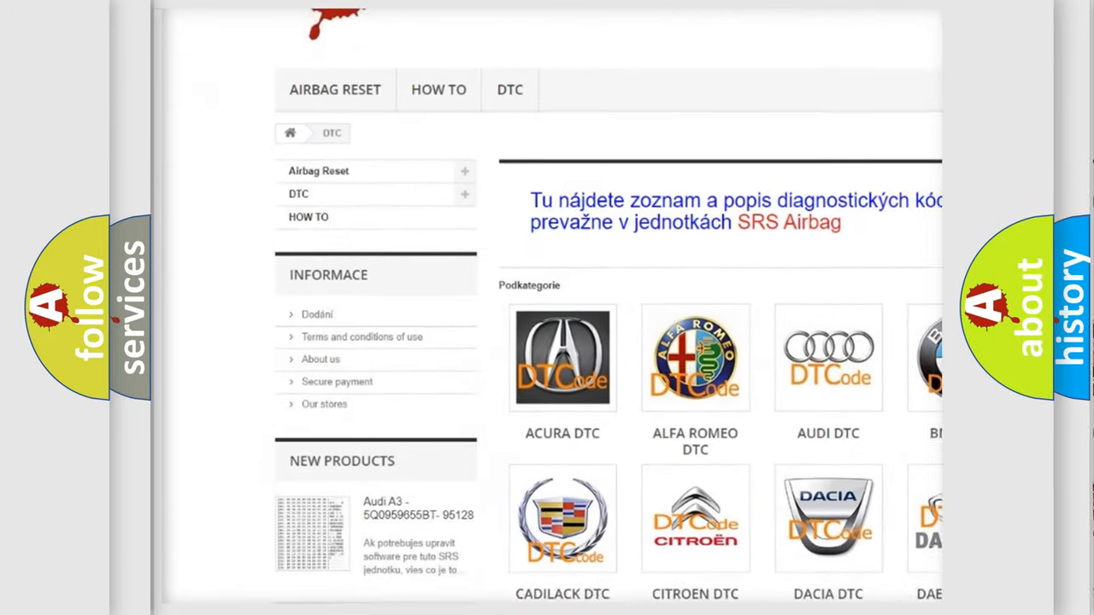
pyautogui.scroll(-3)
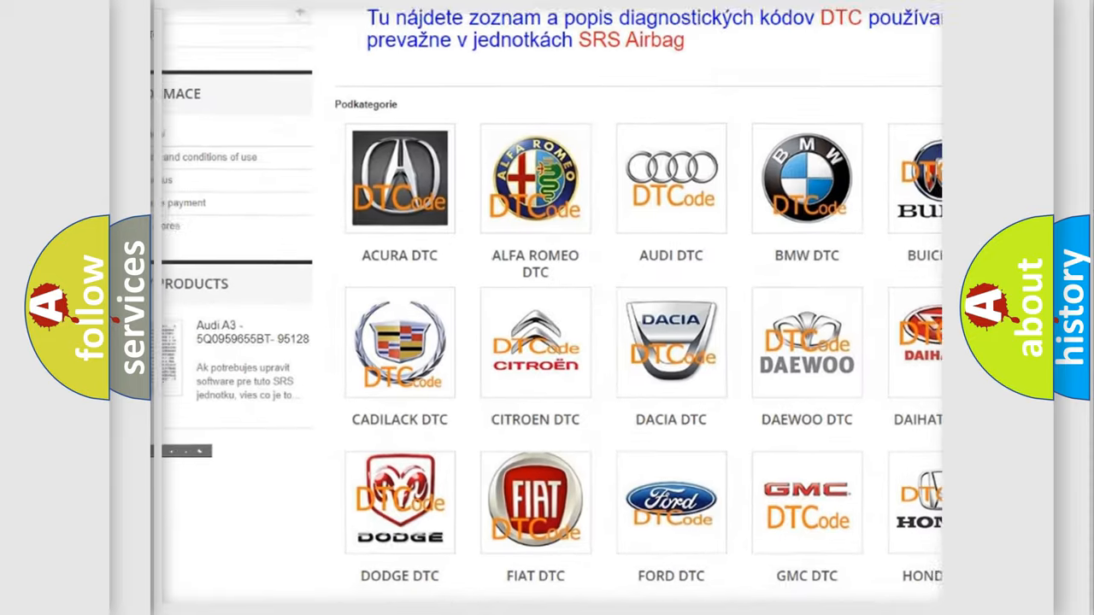
pyautogui.scroll(-3)
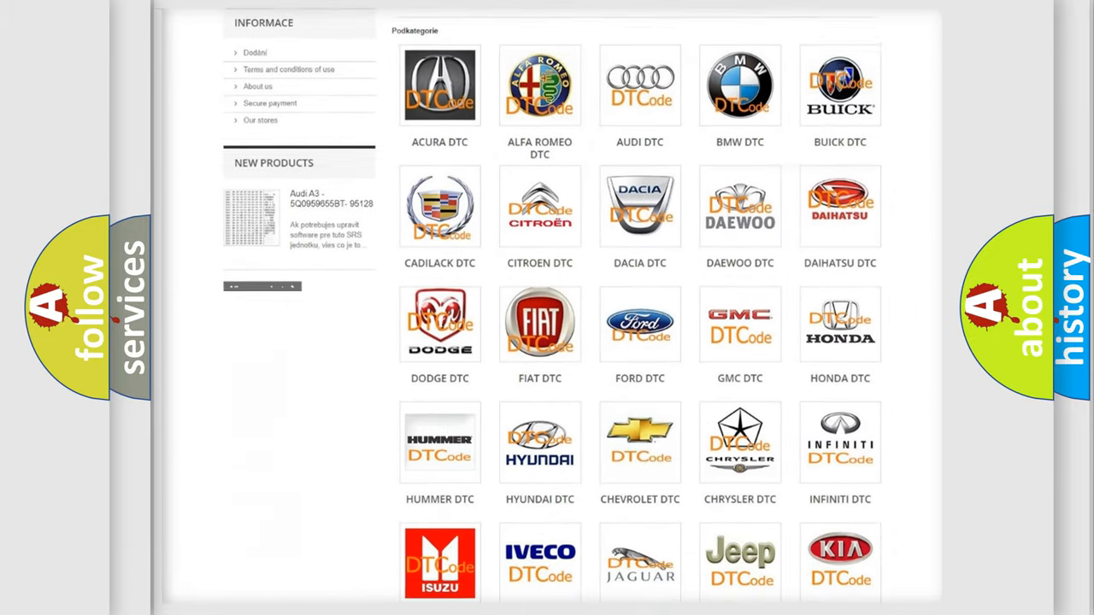
pyautogui.scroll(-3)
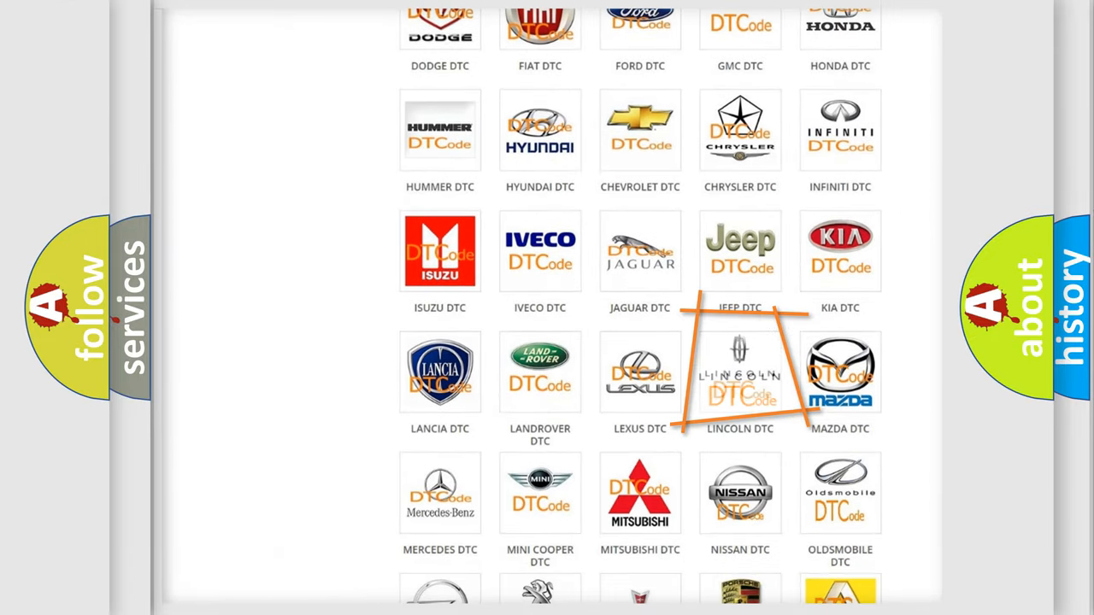